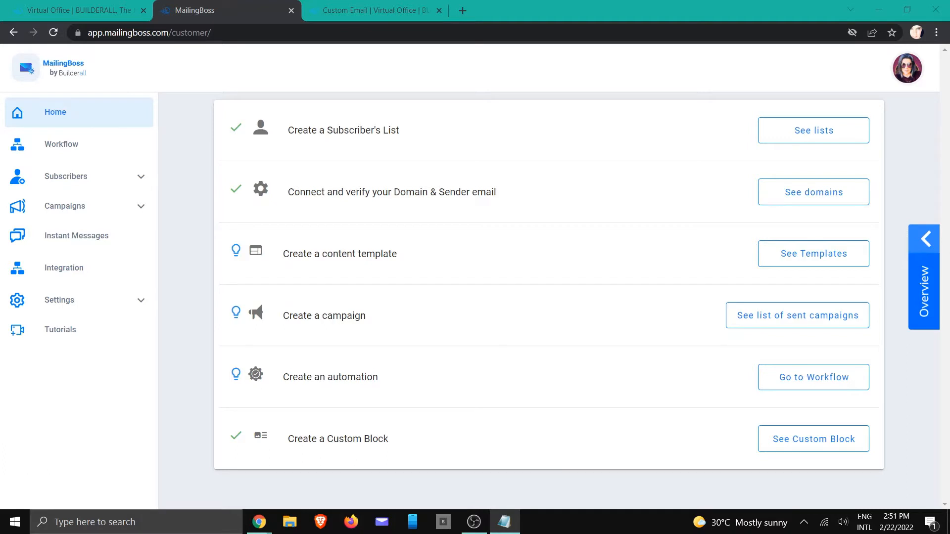
mouse_move(566, 218)
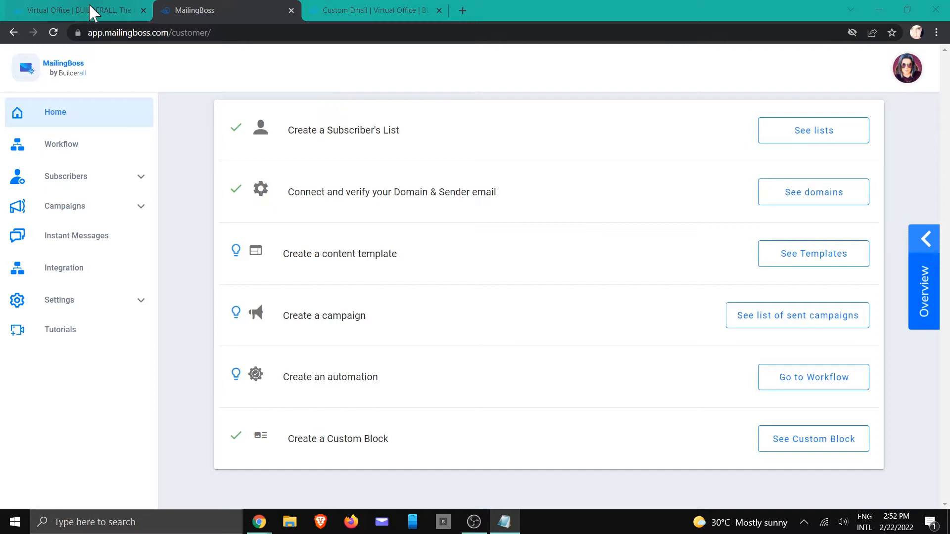
Start a new custom email address on the jackydeklerk.com domain in Builderall's Custom Email app
click(72, 9)
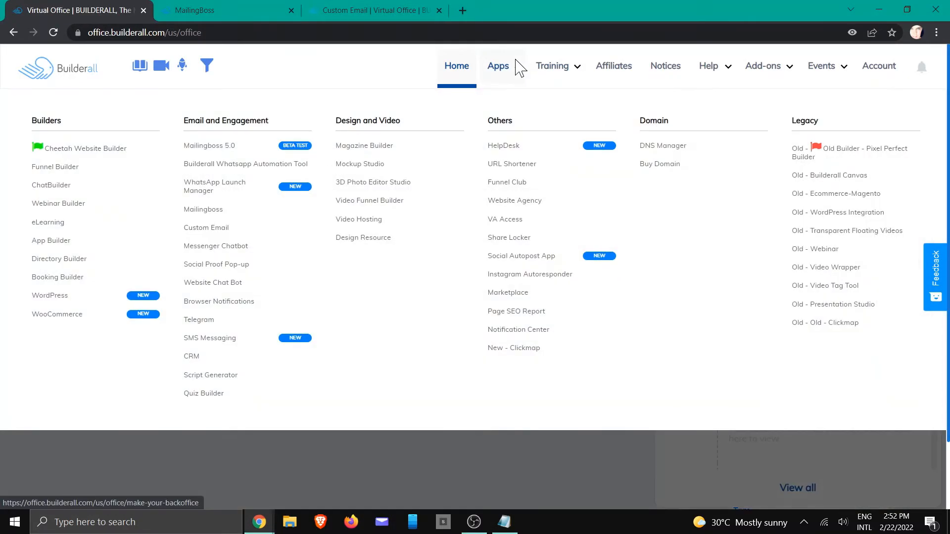
mouse_move(206, 231)
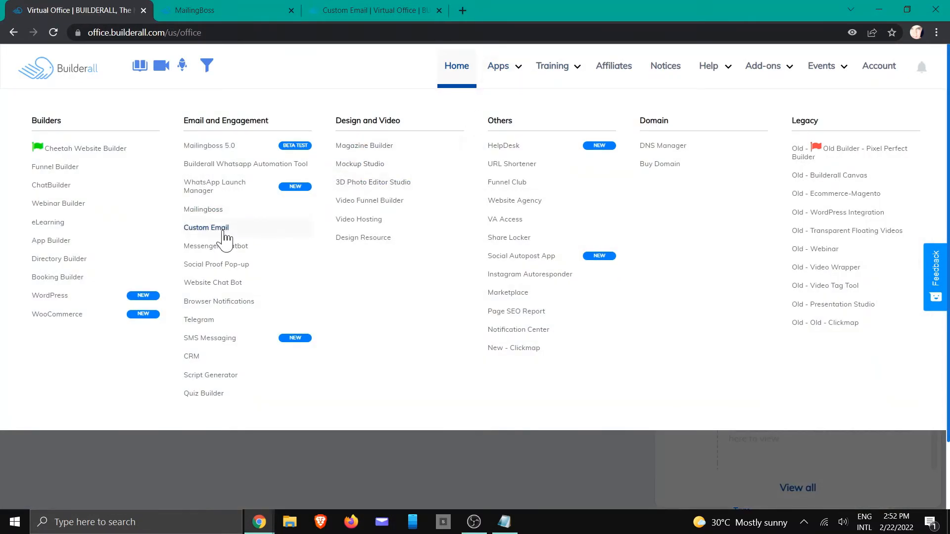
click(206, 228)
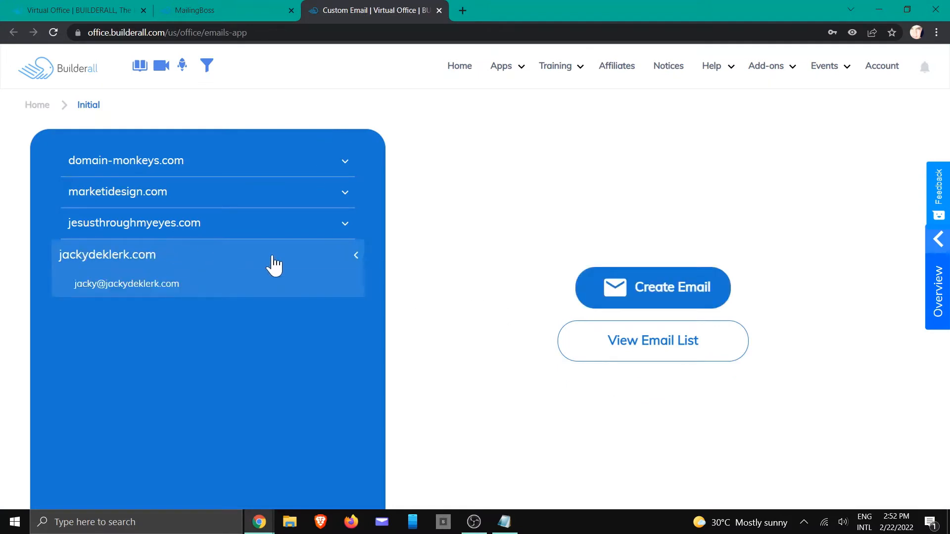
click(652, 287)
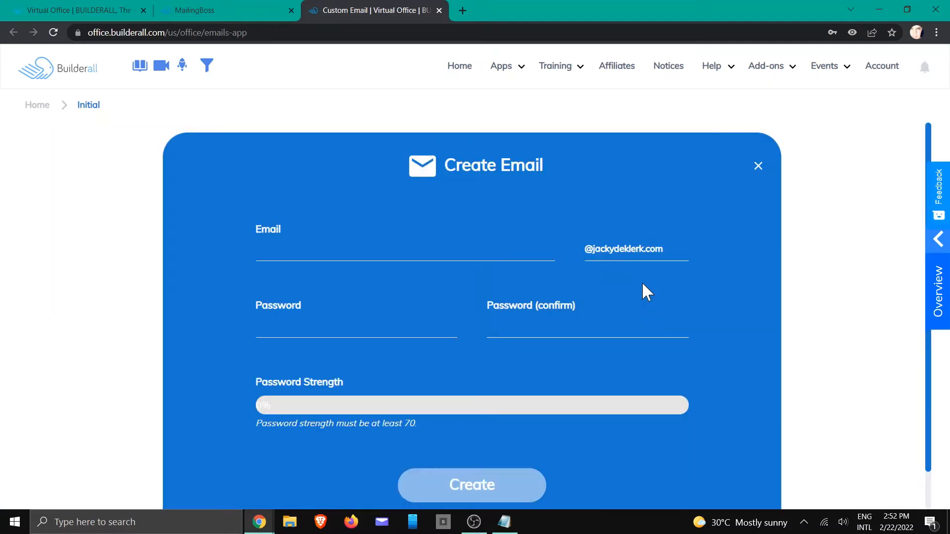
click(403, 249)
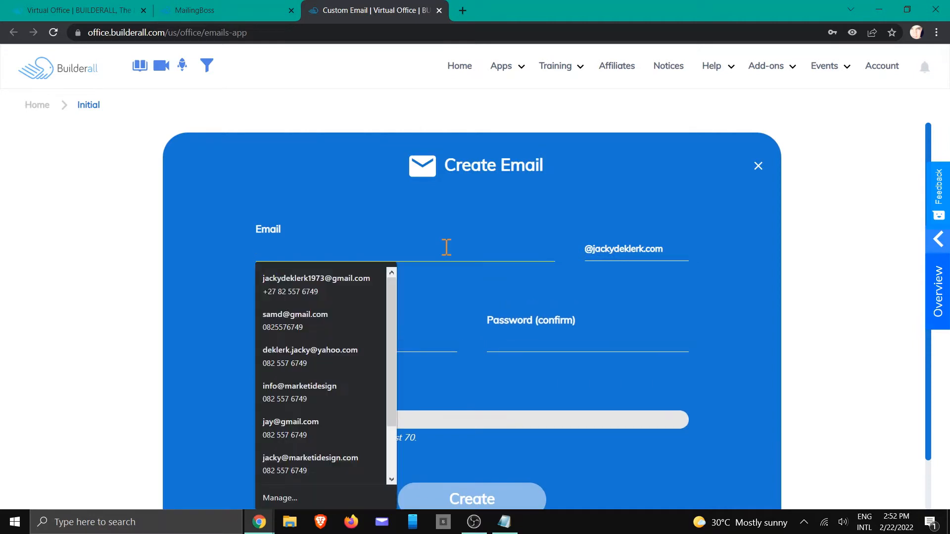
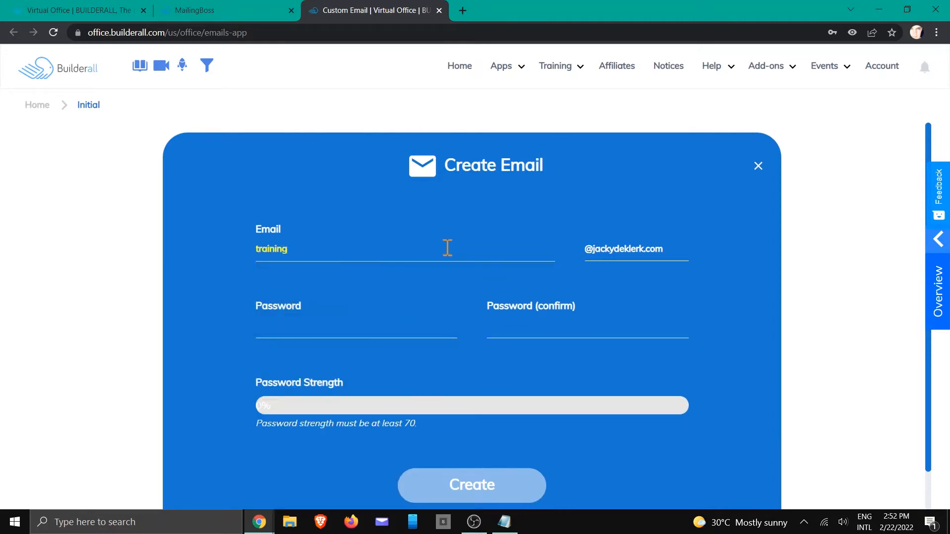
click(356, 324)
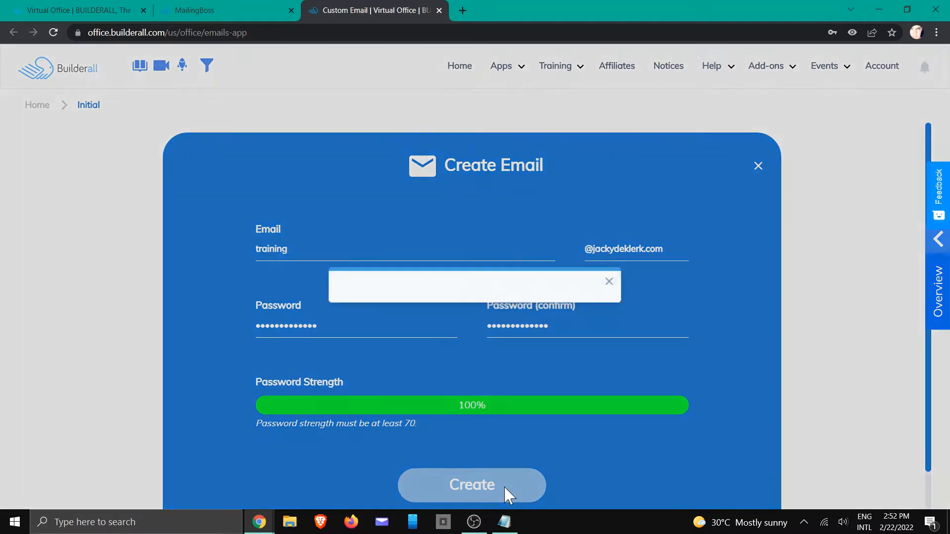
click(471, 484)
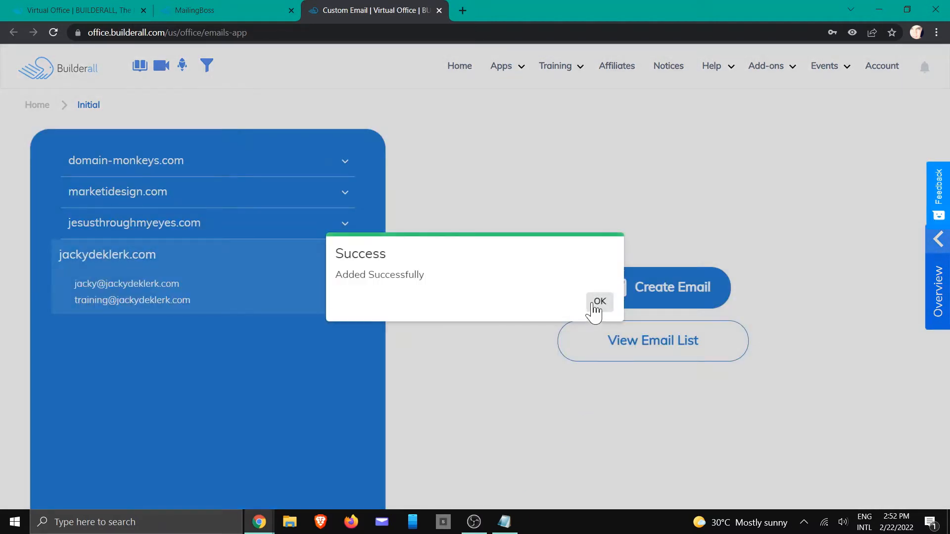
click(600, 302)
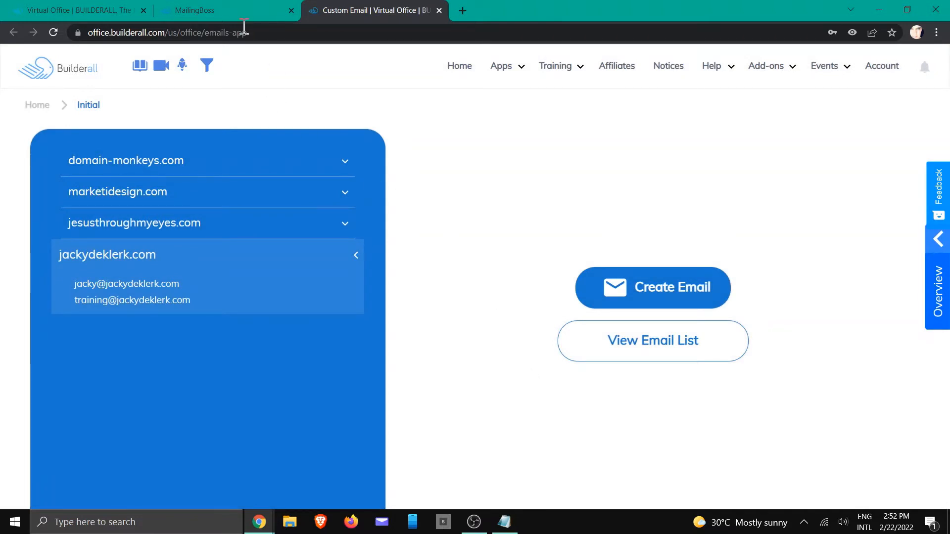
click(200, 9)
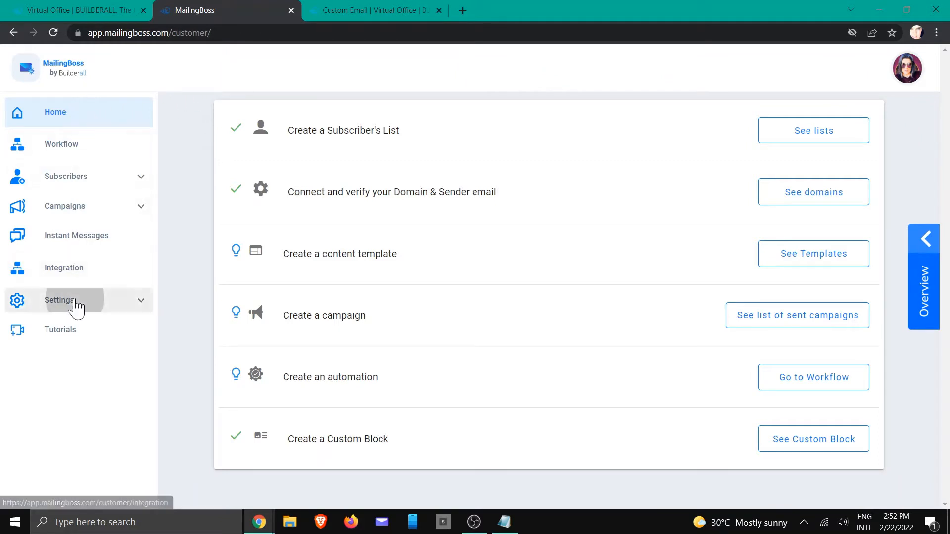
click(59, 300)
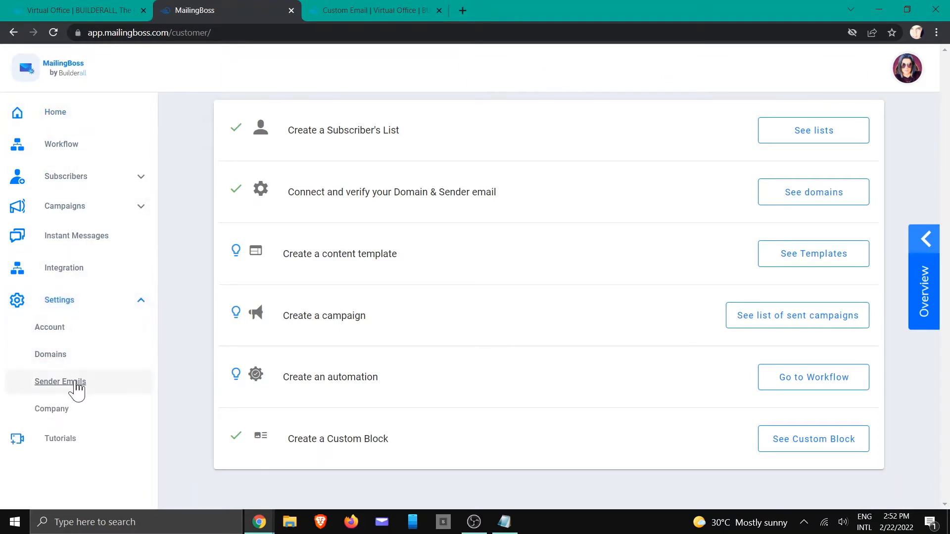
click(61, 381)
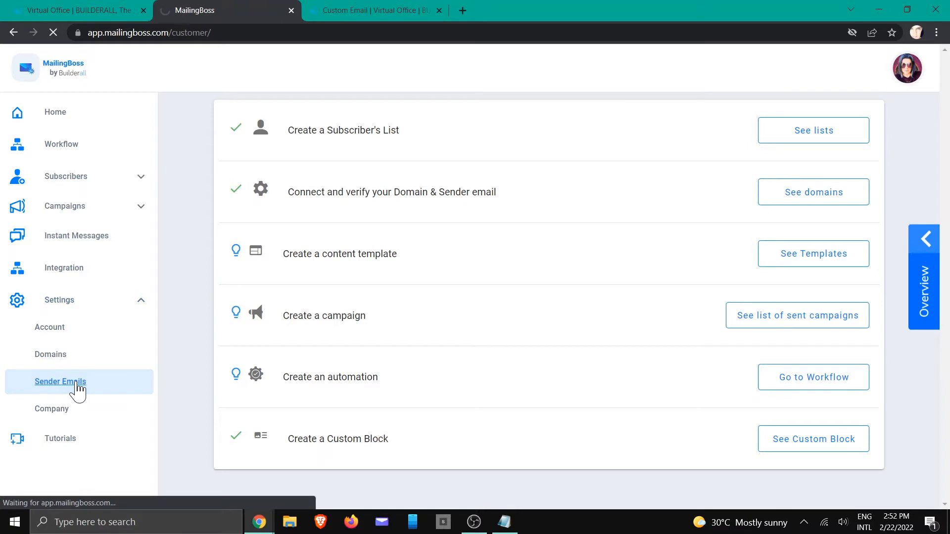
click(60, 382)
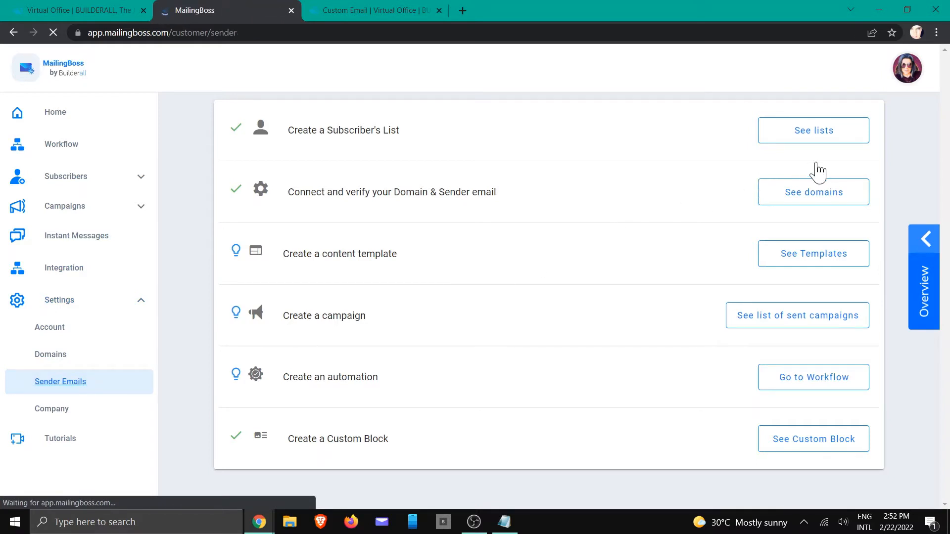
click(812, 192)
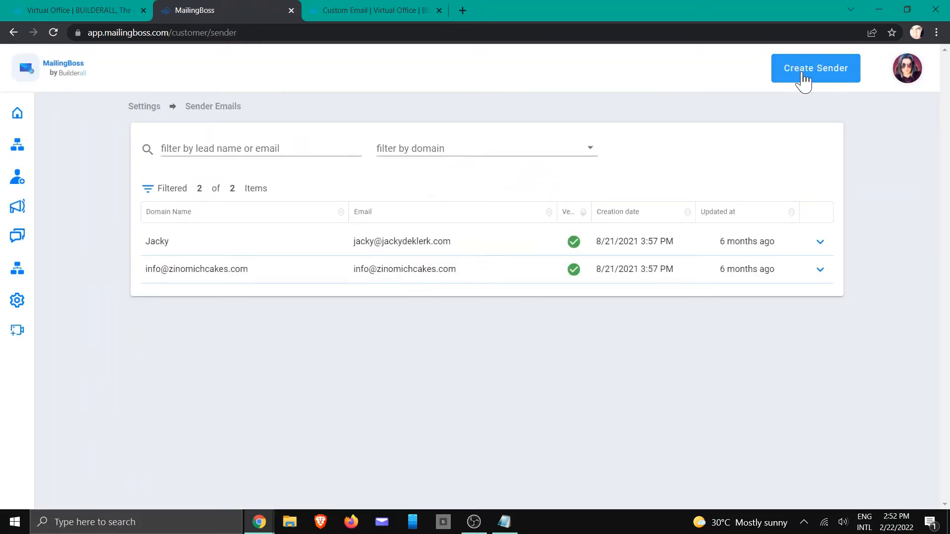
click(814, 68)
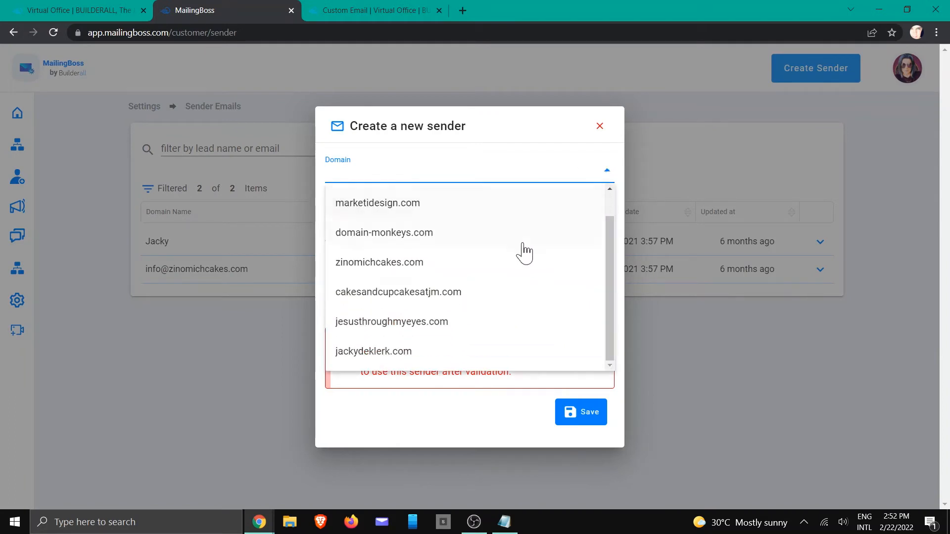
click(374, 350)
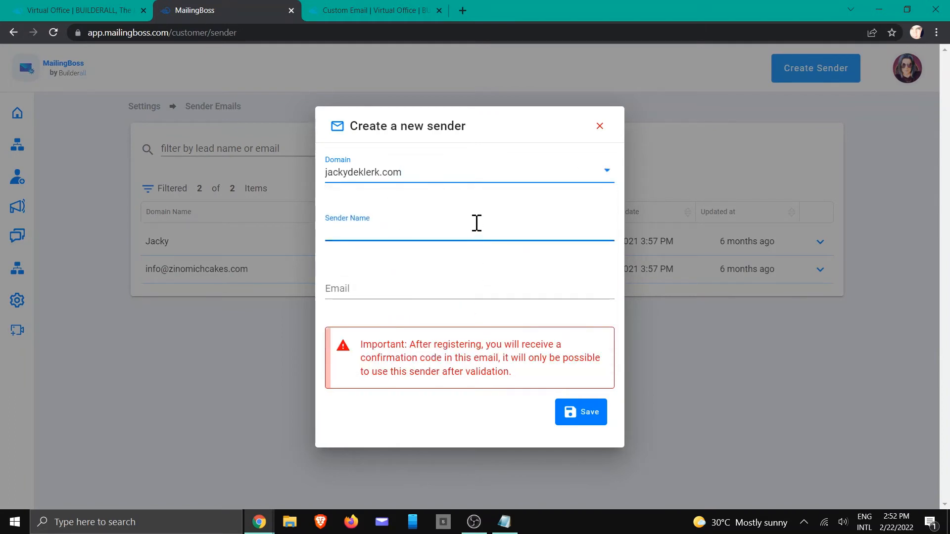
text(Jacky)
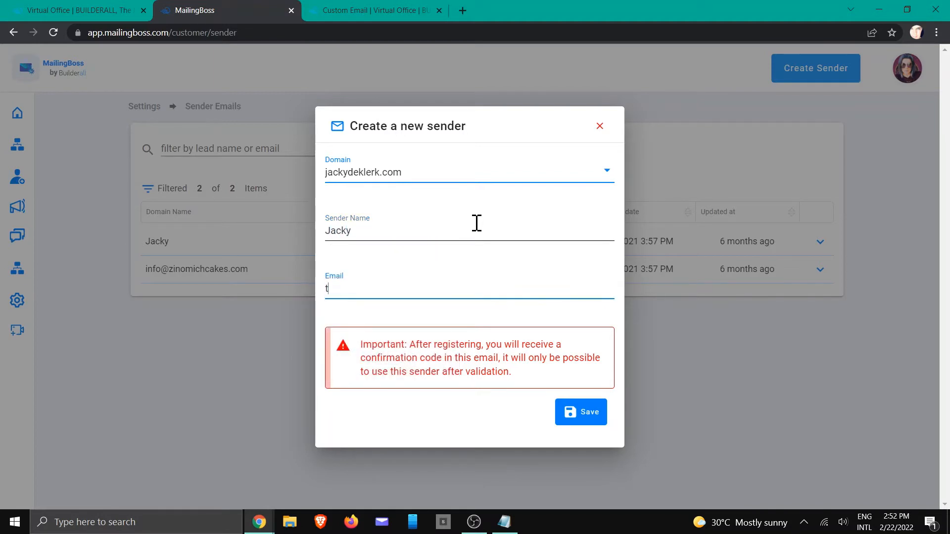
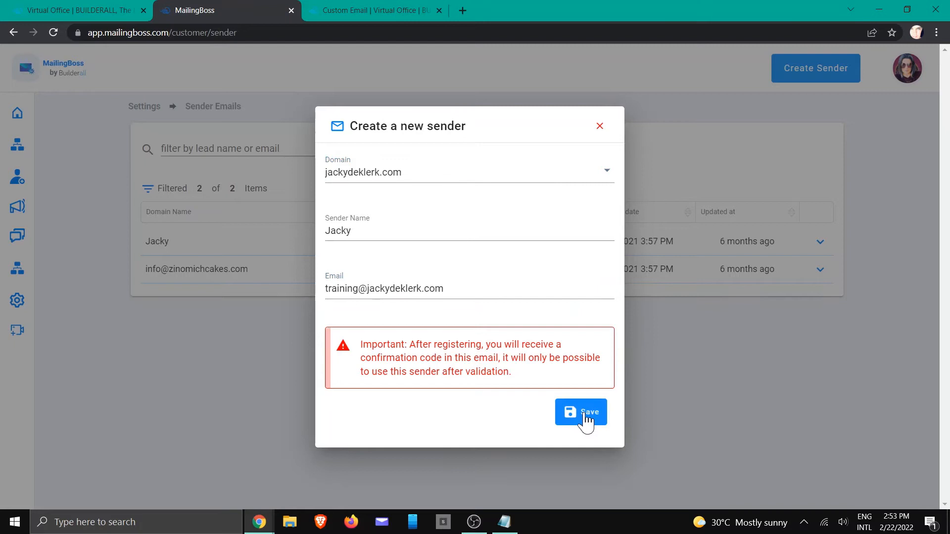
click(580, 411)
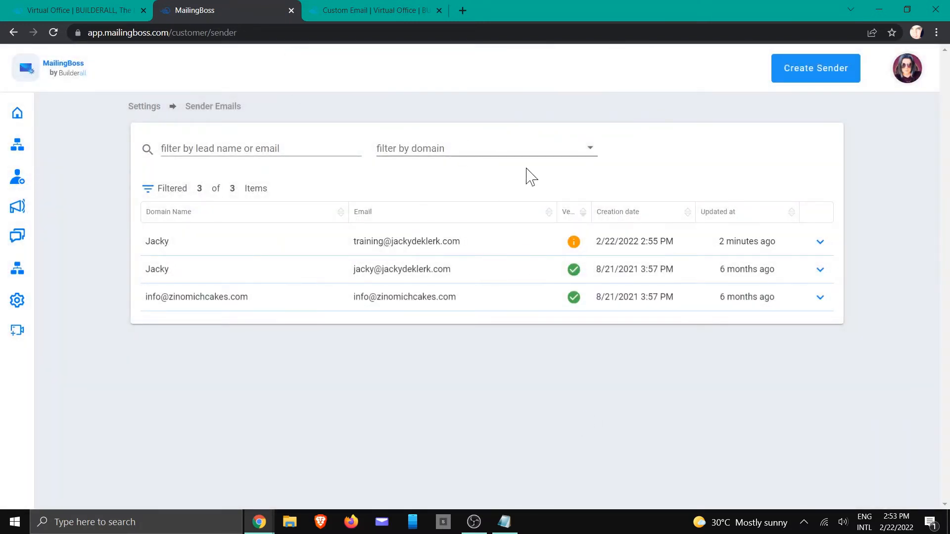
mouse_move(573, 242)
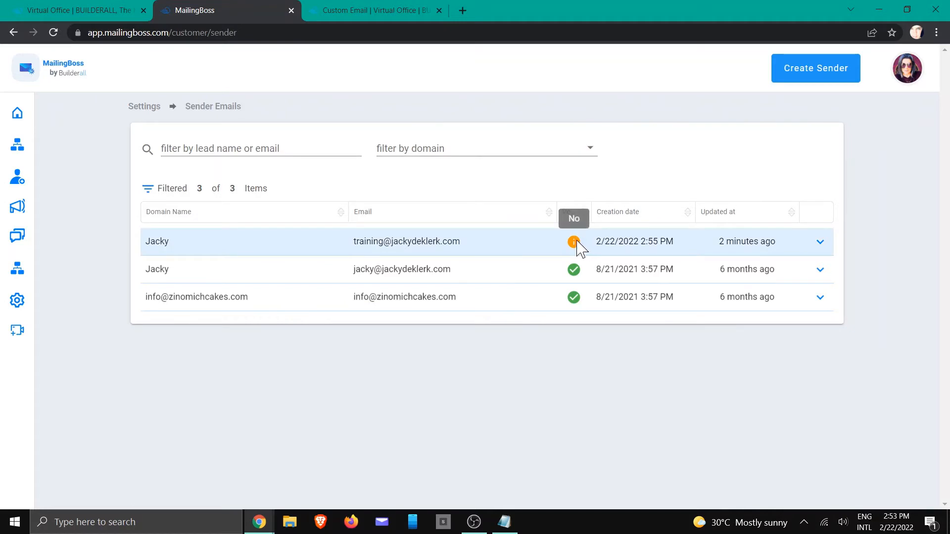
mouse_move(387, 187)
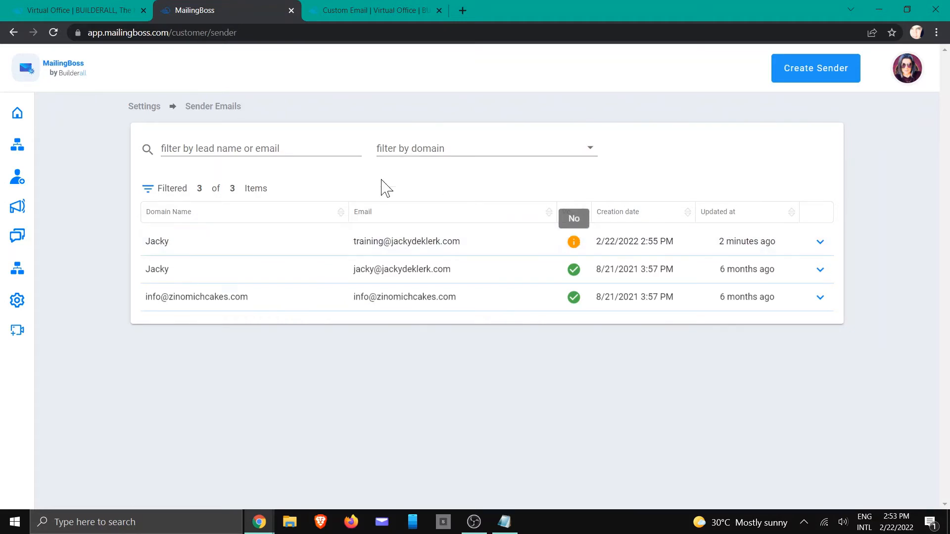
Return to the Builderall Custom Email page after seeing the training sender unverified
click(374, 10)
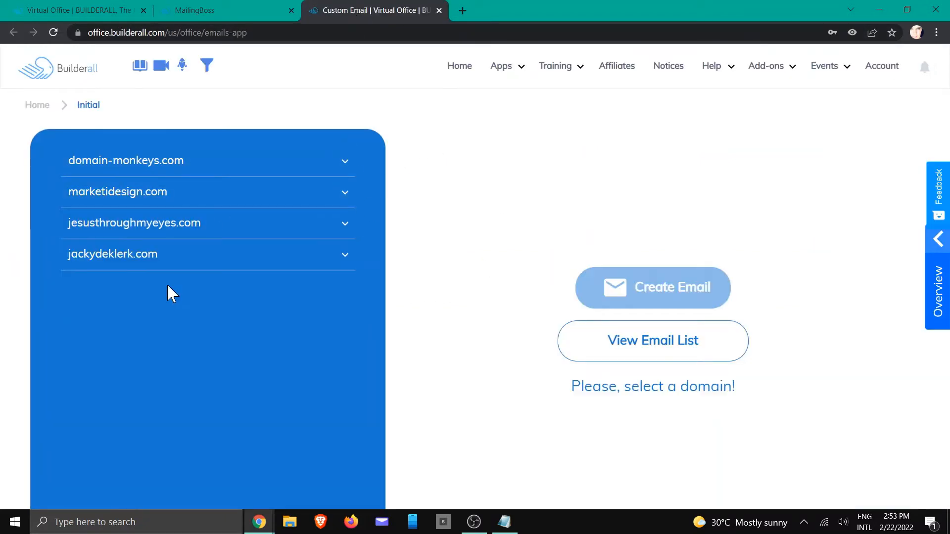
View the jackydeklerk.com email account list and launch webmail for its mailboxes
click(652, 341)
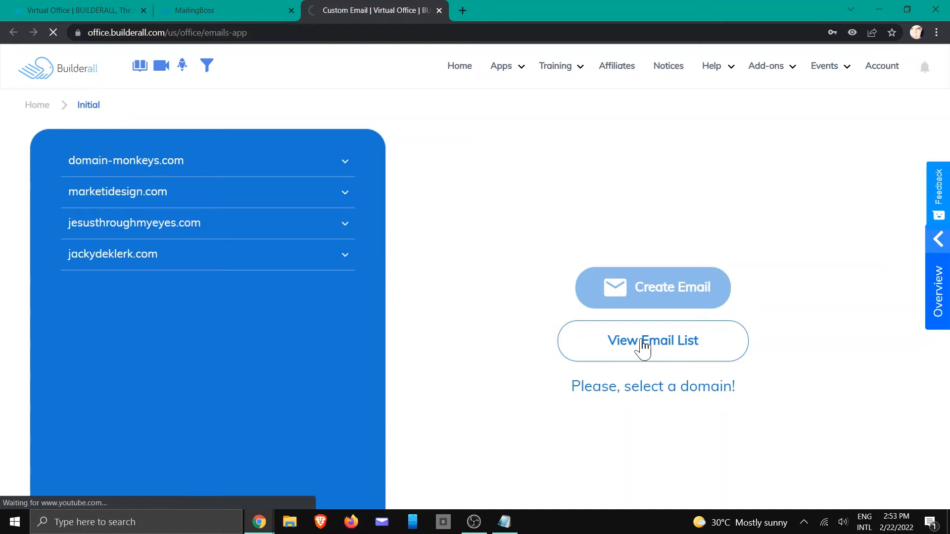
click(652, 340)
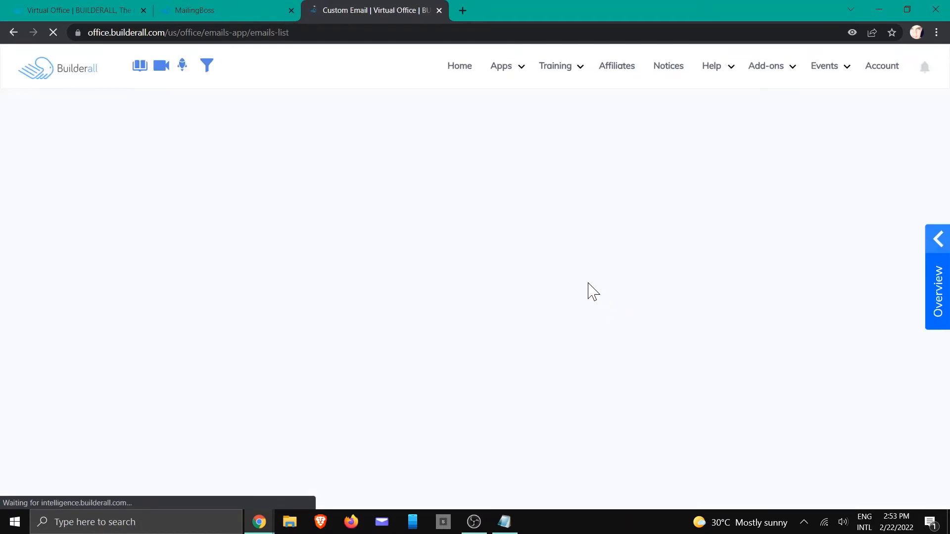
mouse_move(568, 267)
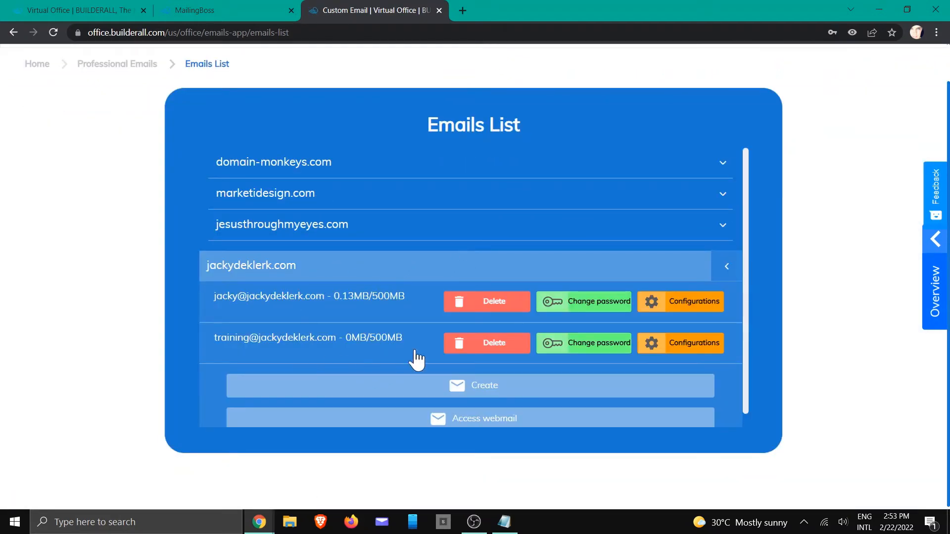
mouse_move(466, 422)
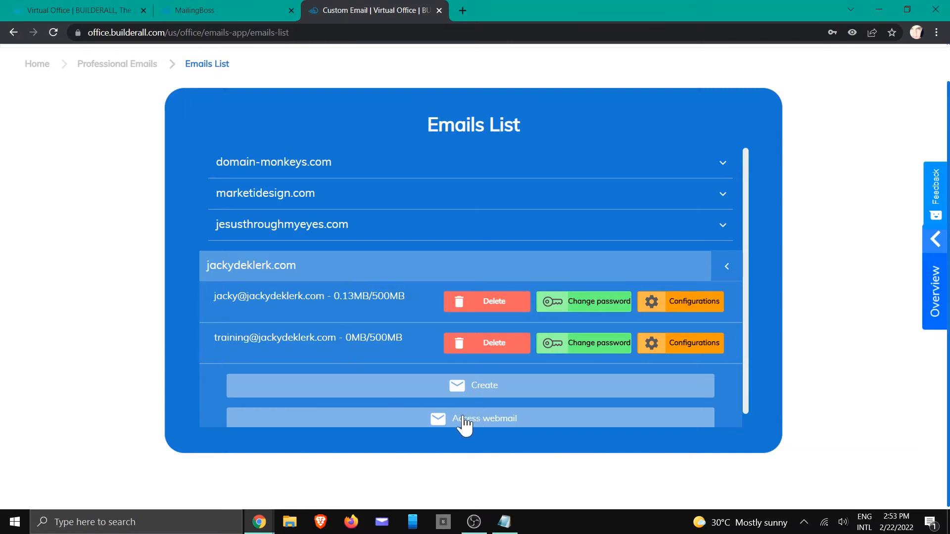
click(473, 419)
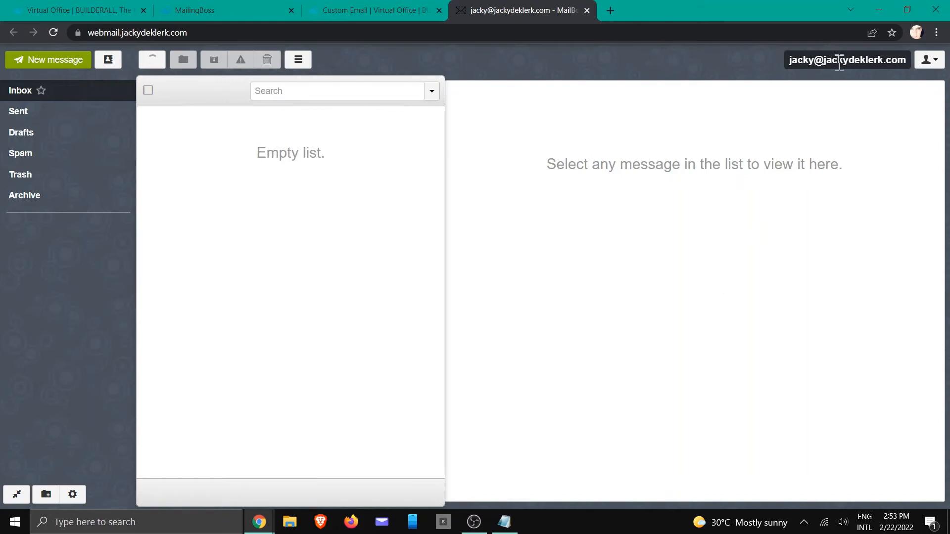
mouse_move(853, 80)
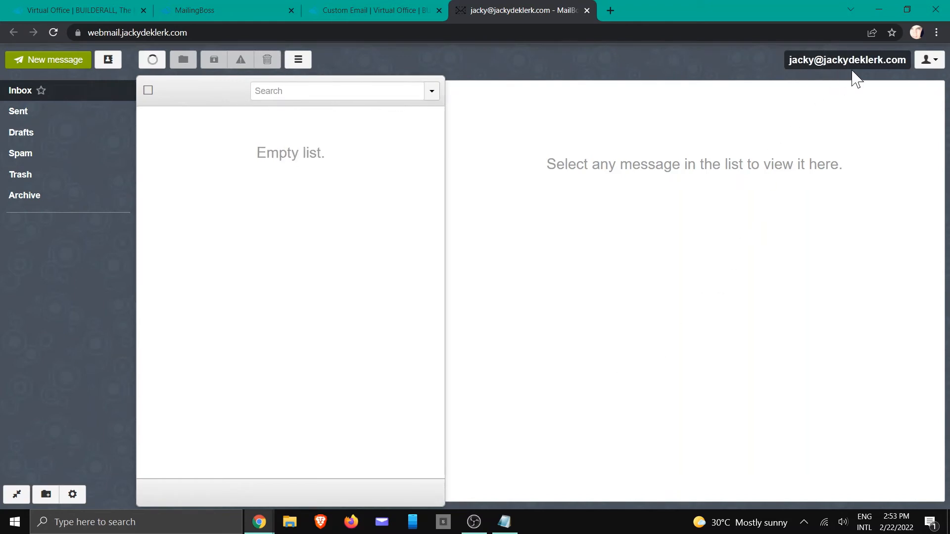
mouse_move(883, 55)
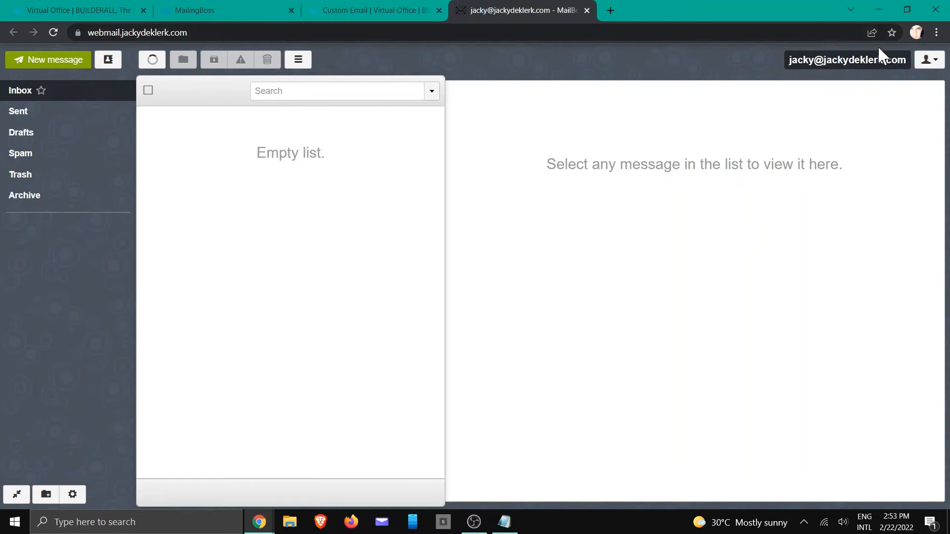
click(928, 59)
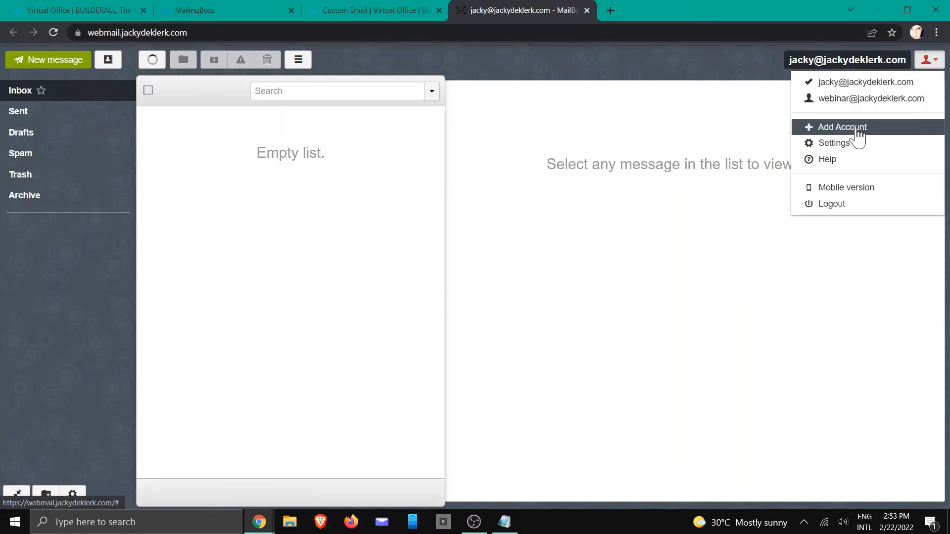
click(841, 127)
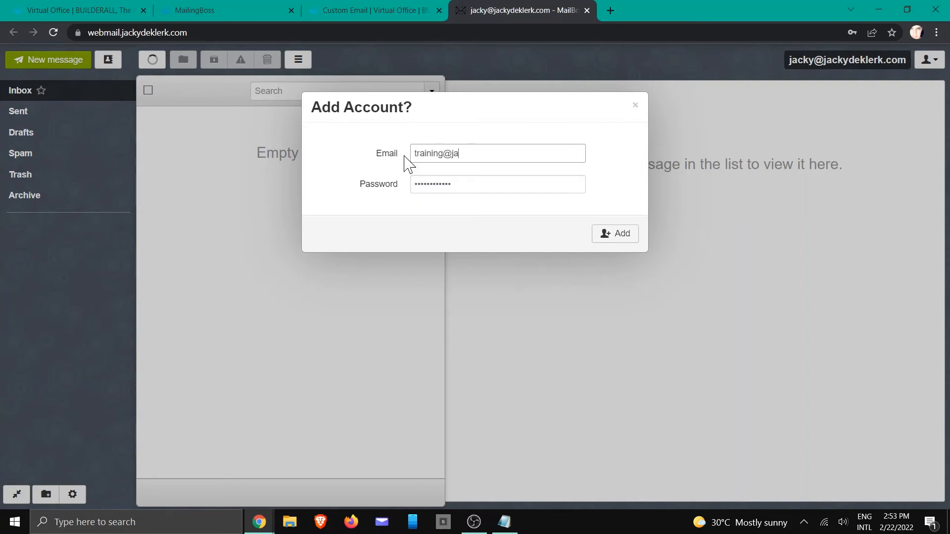
text(ckydeklerk.com)
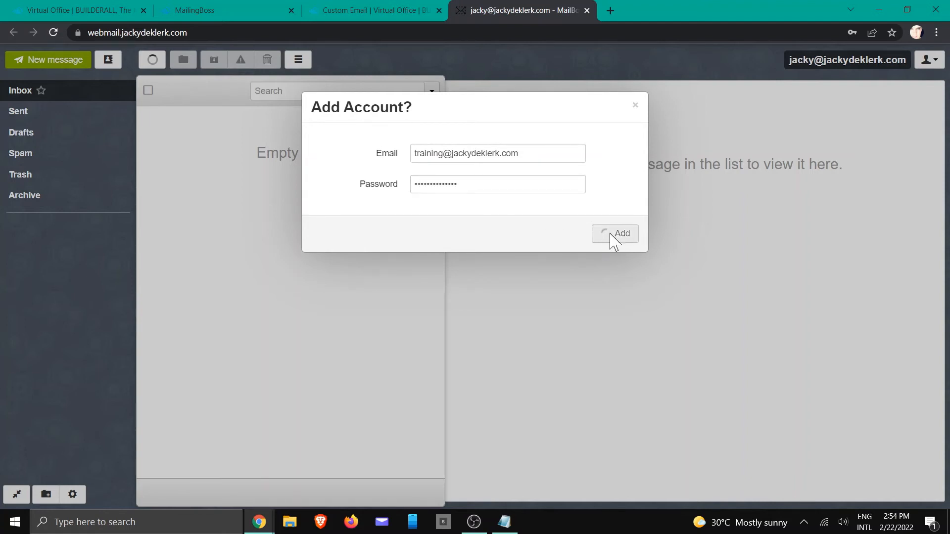
click(614, 233)
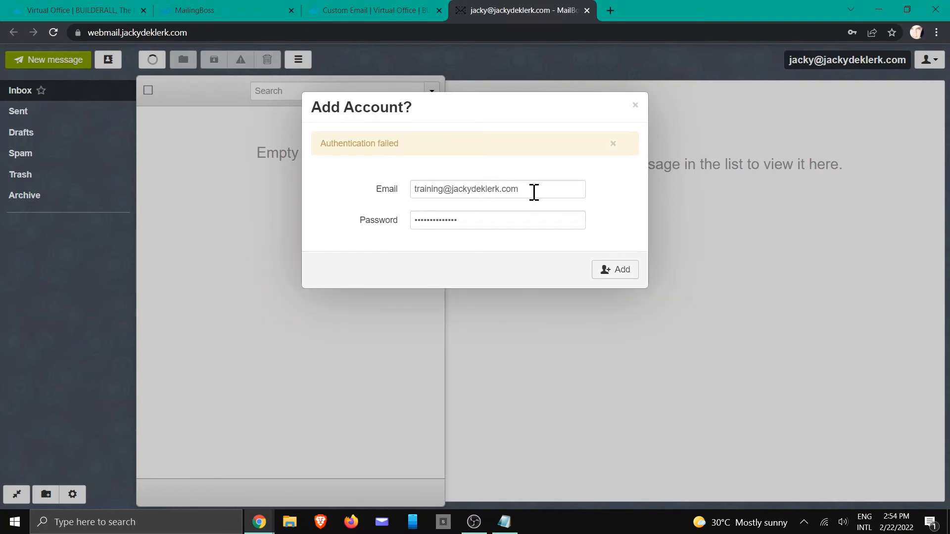
After 'Authentication failed', check the address, re-enter the password and add the account again
triple_click(496, 220)
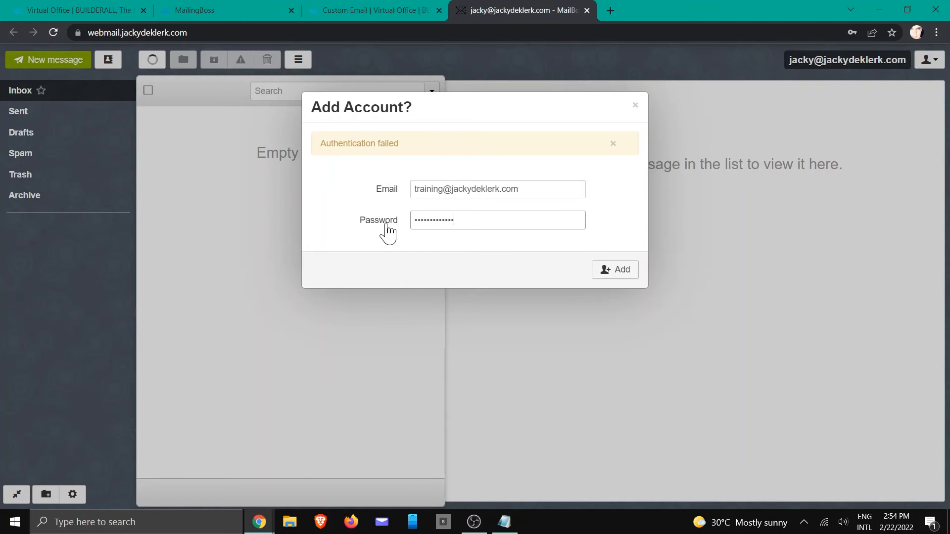
click(614, 269)
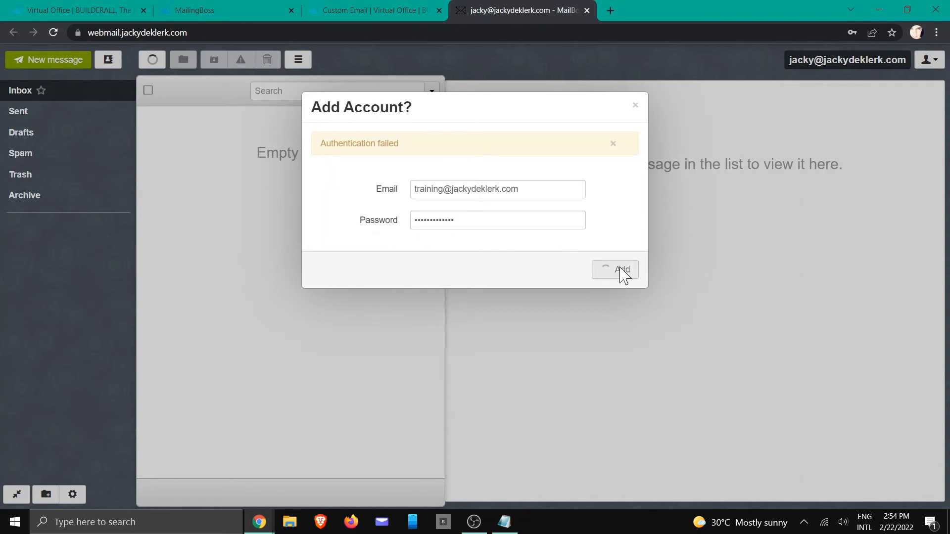
click(614, 269)
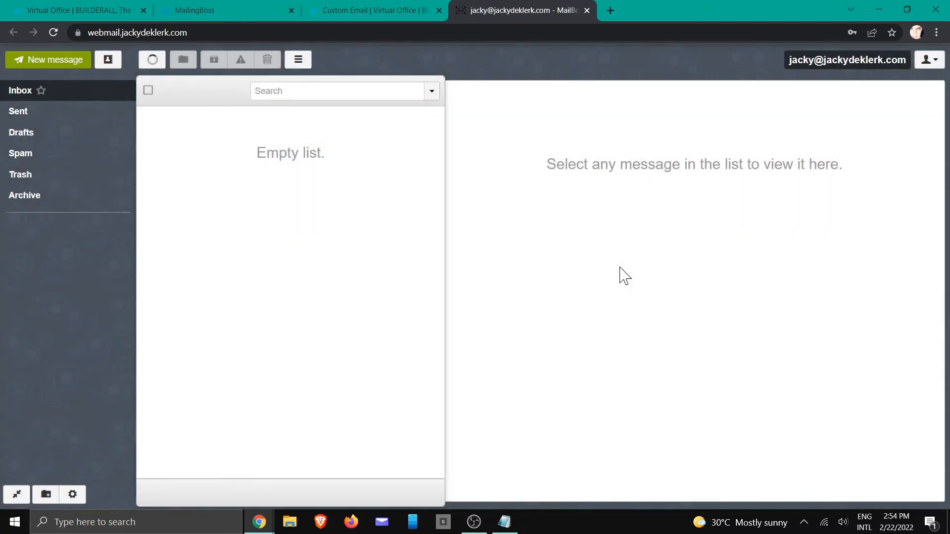
In the training mailbox, confirm the newest MailingBoss sender validation email's 'click here' link
click(932, 60)
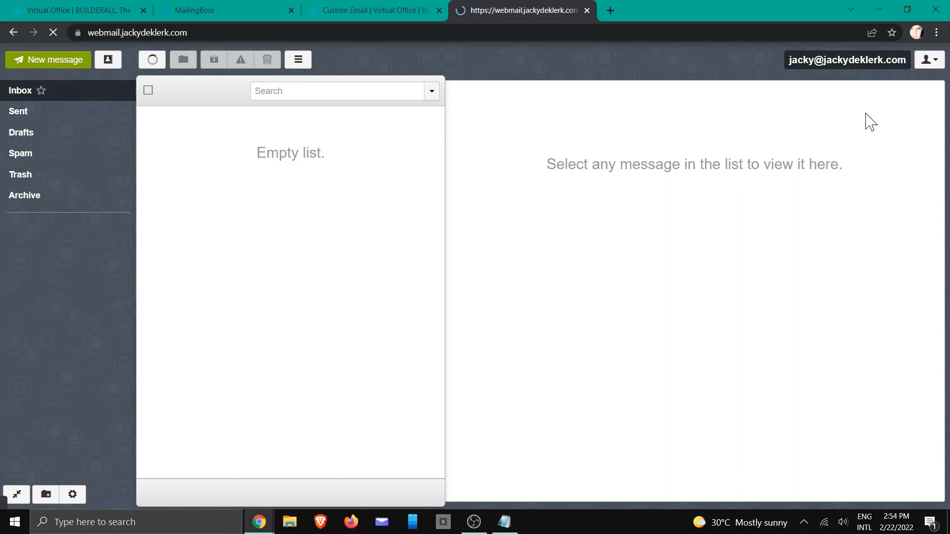
click(52, 32)
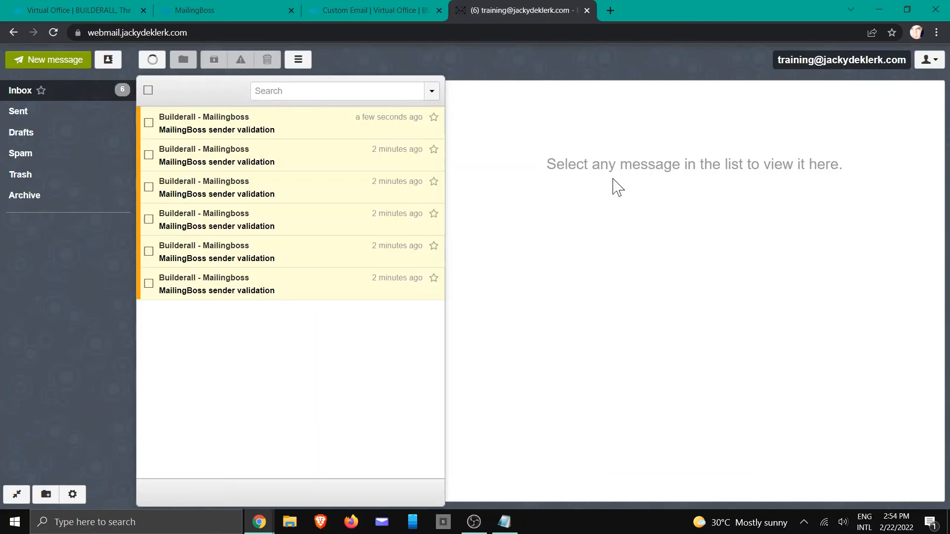
mouse_move(257, 121)
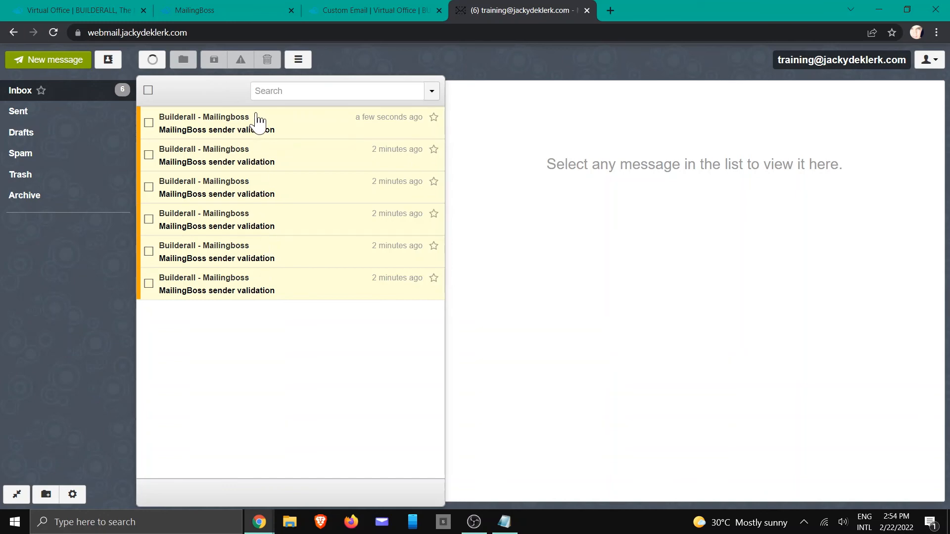
click(254, 123)
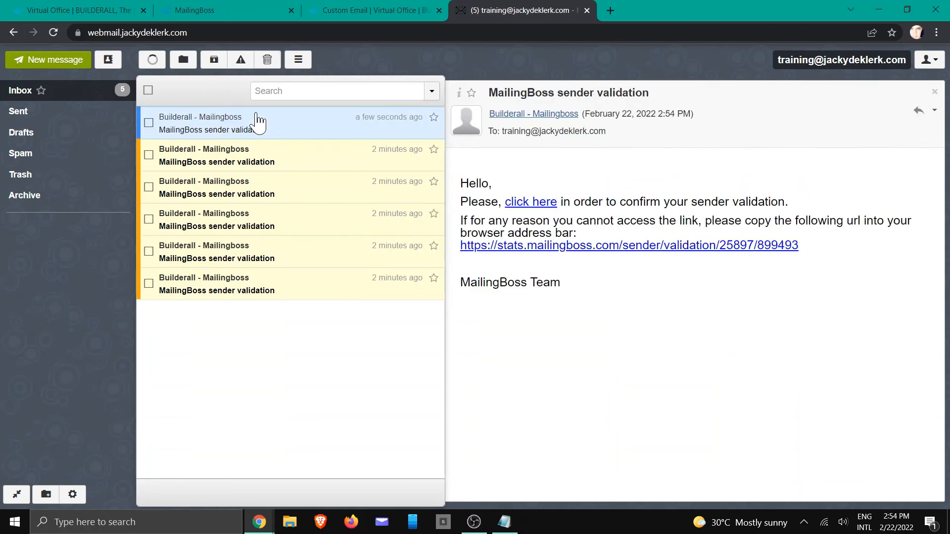
click(530, 202)
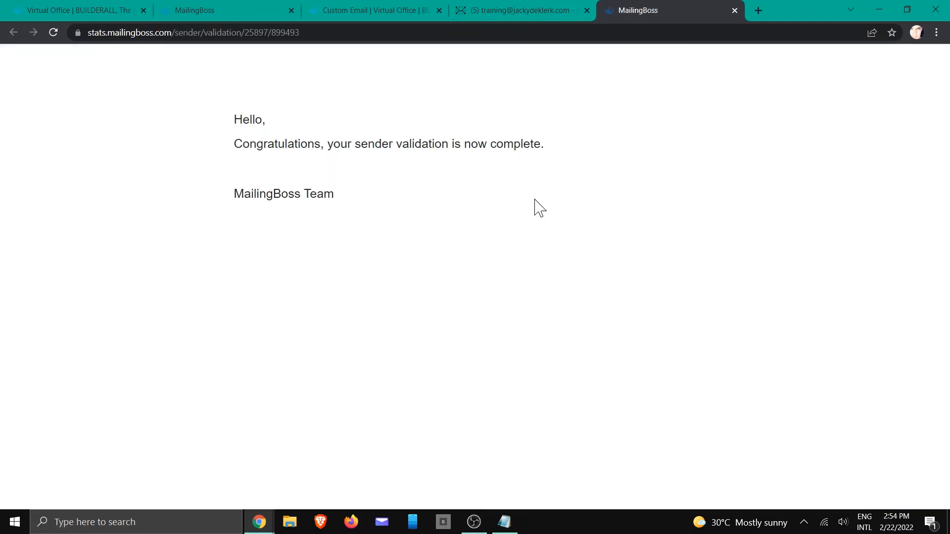
mouse_move(547, 74)
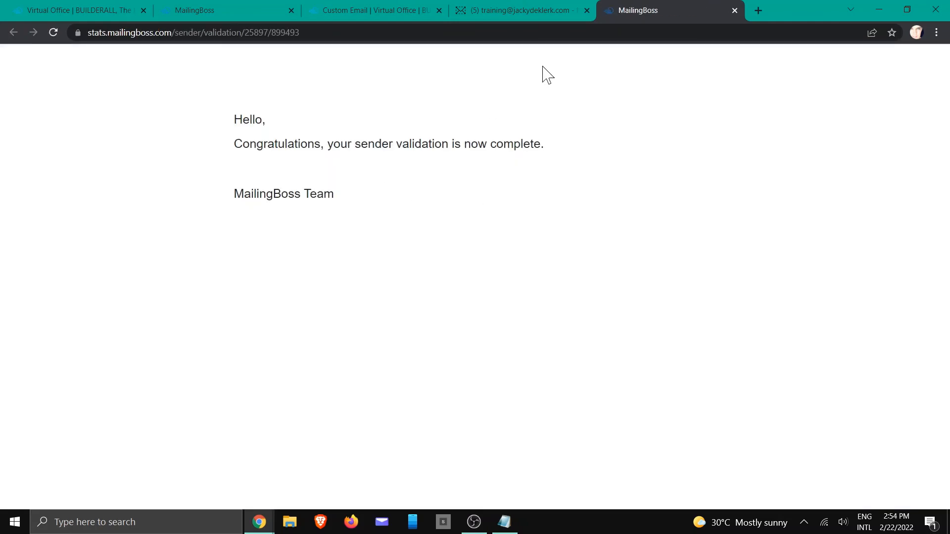
click(369, 10)
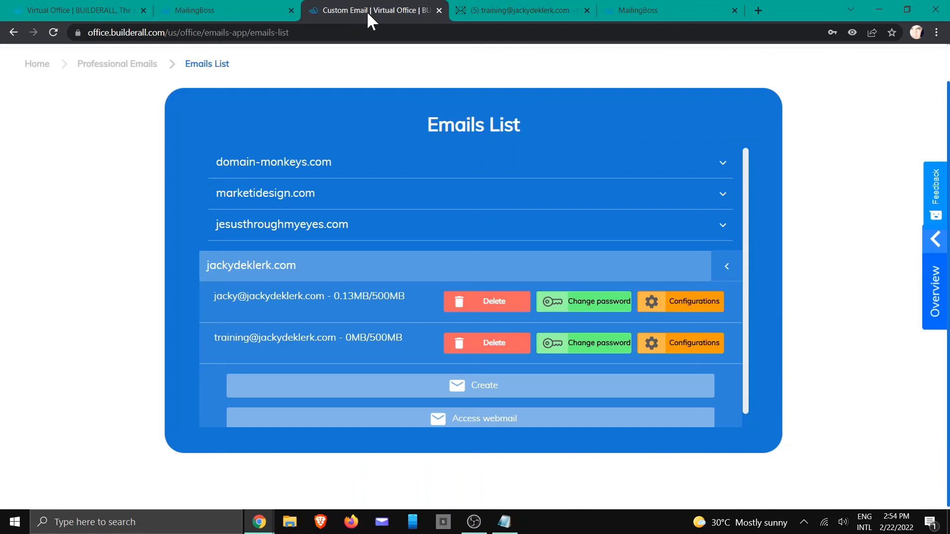
click(194, 10)
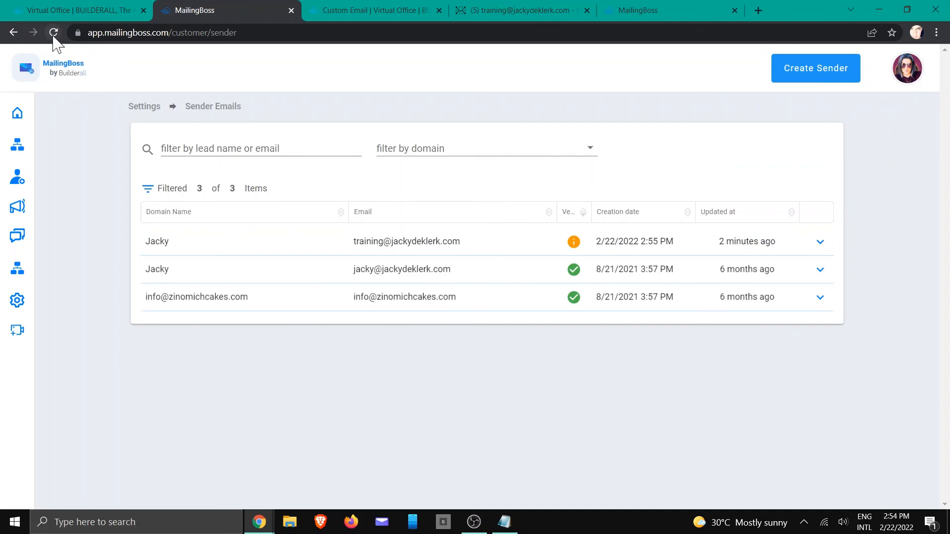
click(53, 32)
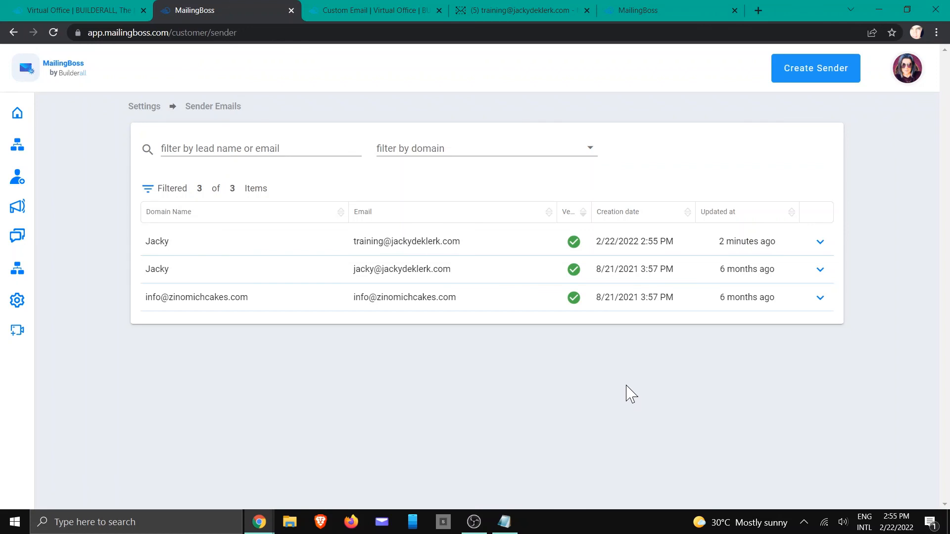
mouse_move(706, 376)
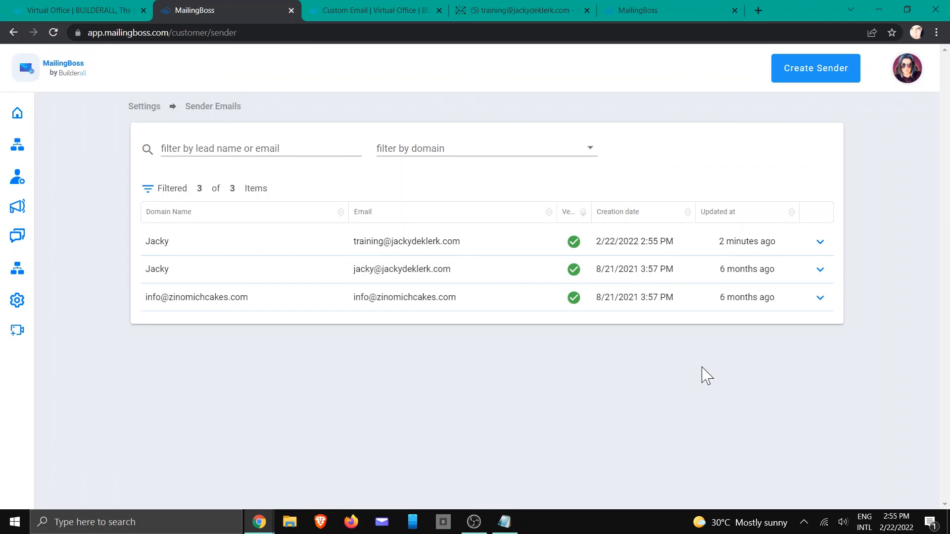